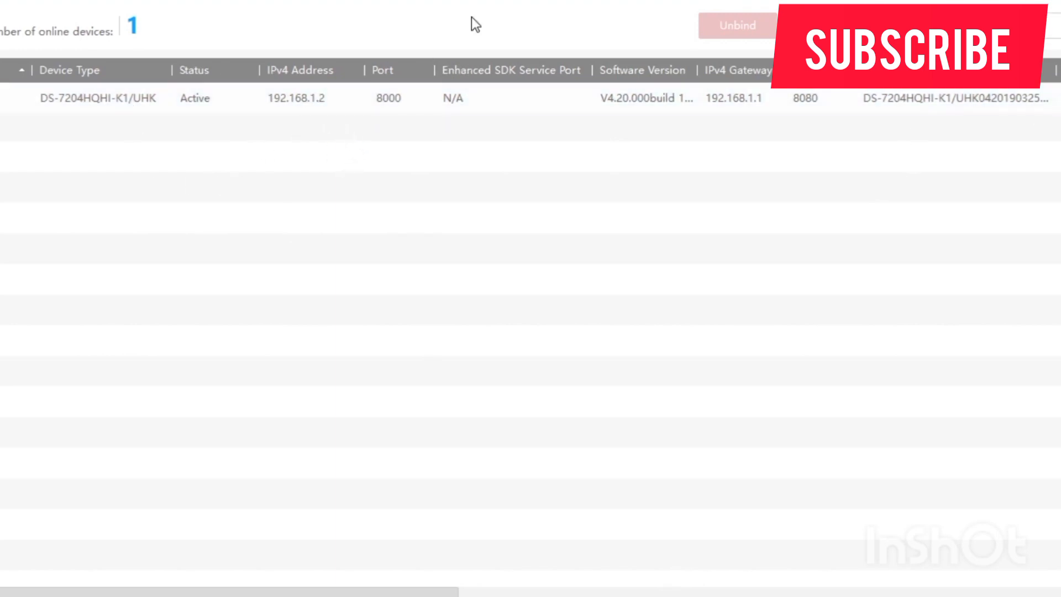
# Open the web login page of the DS-7204HQHI-K1 DVR at 192.168.1.2 from SADP
pyautogui.click(296, 98)
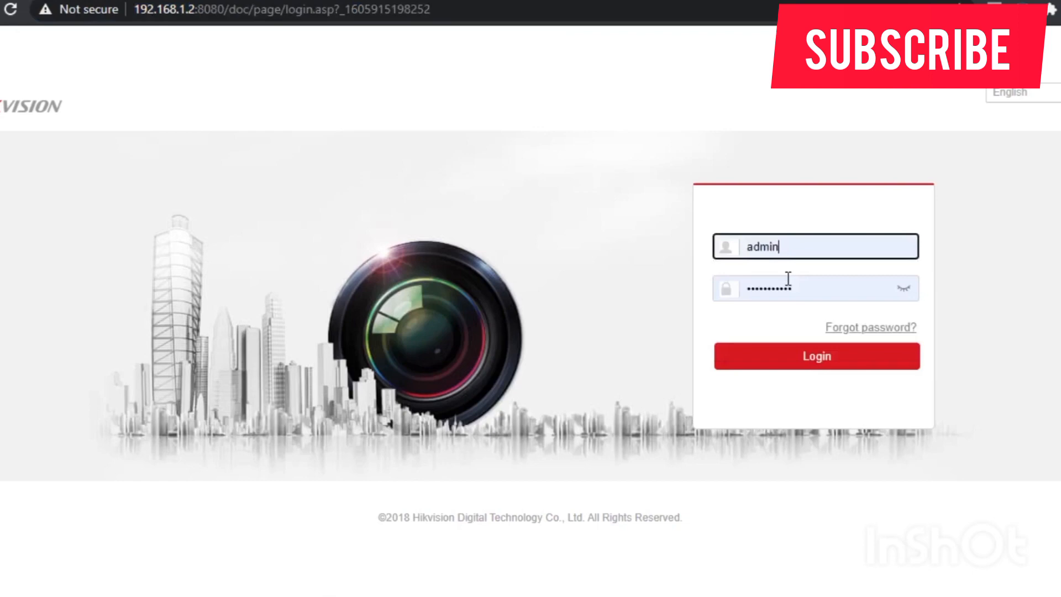
# Log in as admin and show the Configuration section's basic device information
pyautogui.click(816, 354)
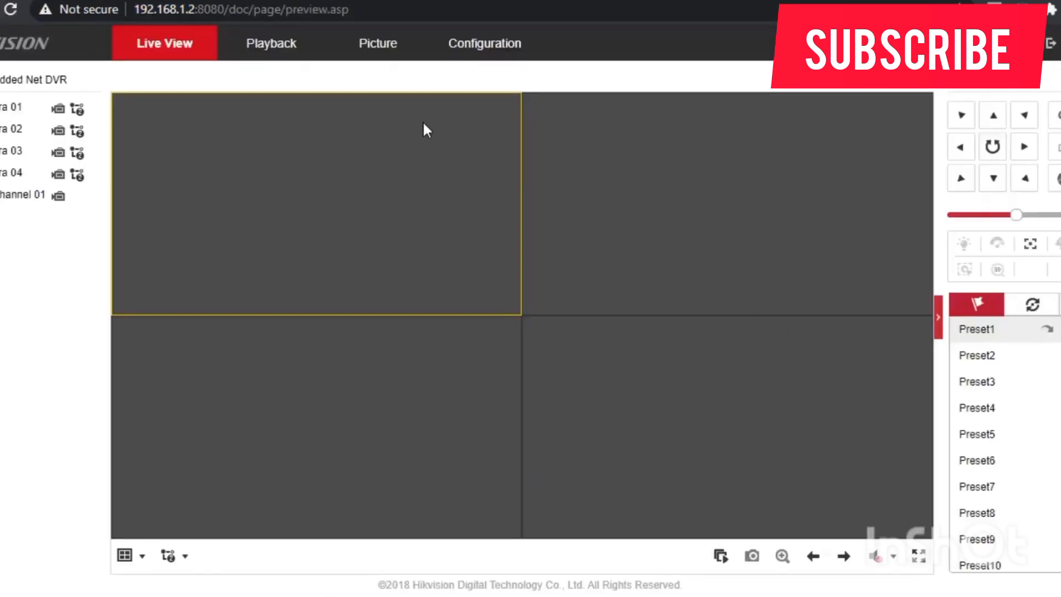
pyautogui.click(484, 44)
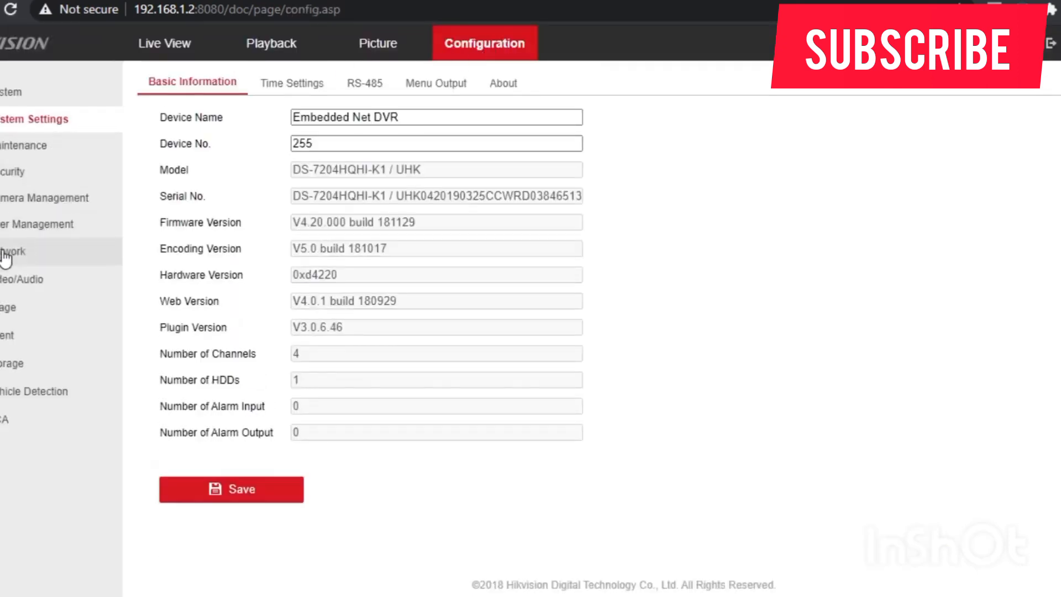
# Review TCP/IP settings with DNS 192.168.1.1 and 8.8.8.8, then move to Advanced Settings
pyautogui.click(12, 251)
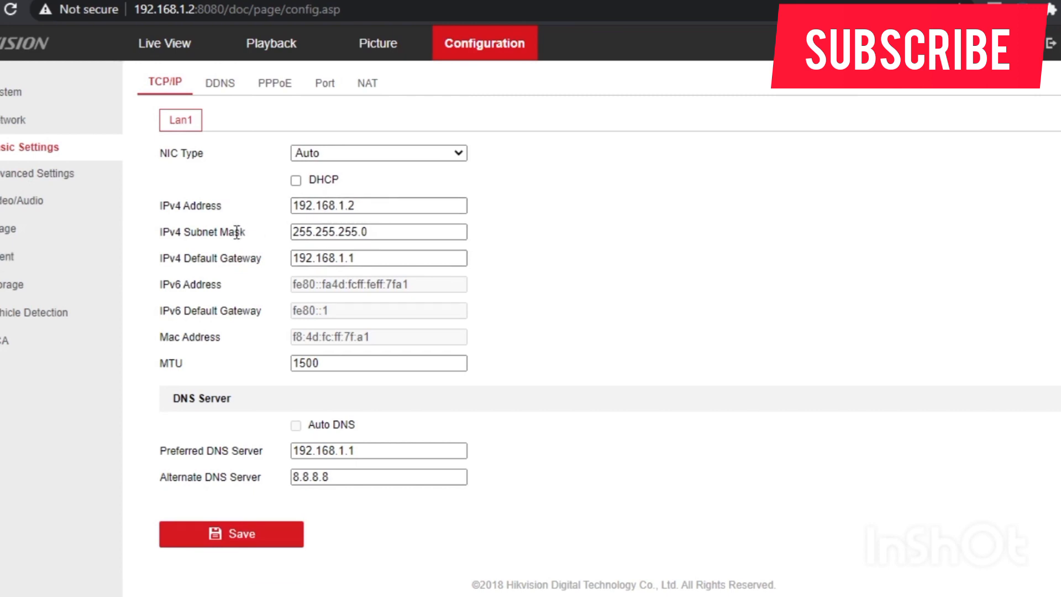
pyautogui.moveTo(214, 266)
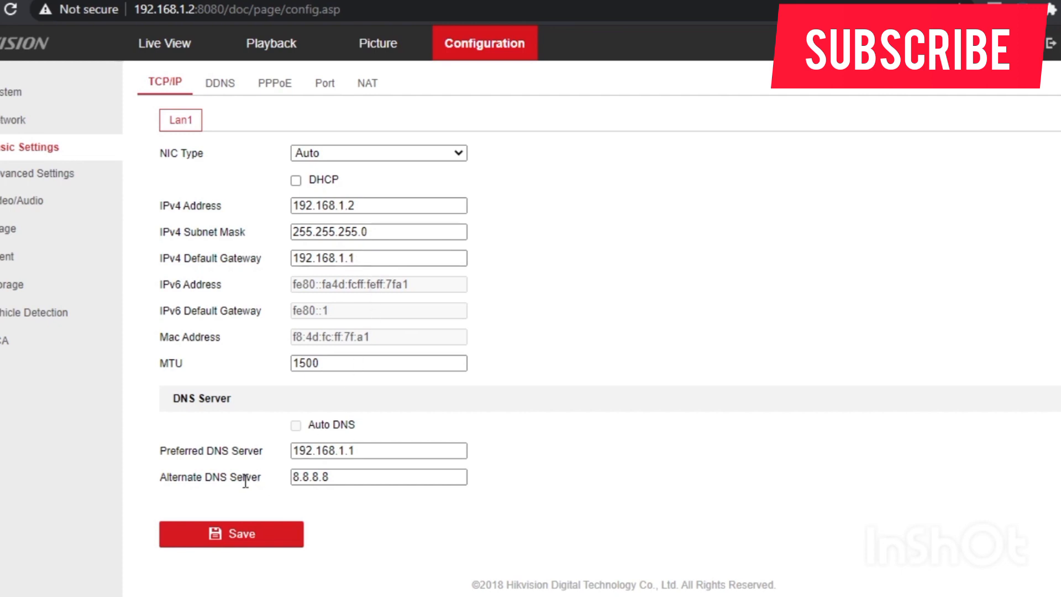
pyautogui.moveTo(298, 413)
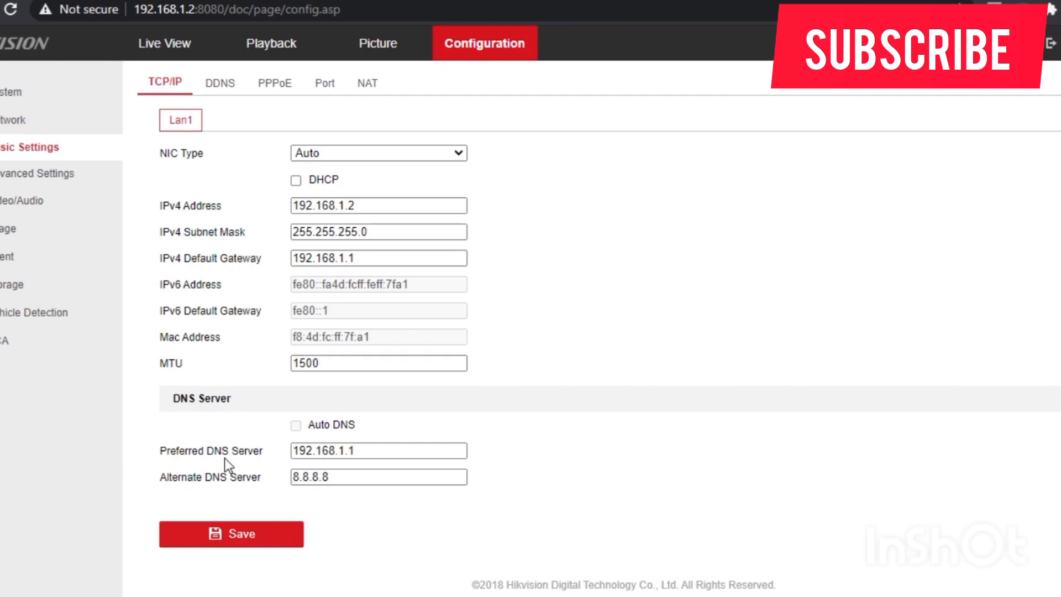
pyautogui.click(378, 451)
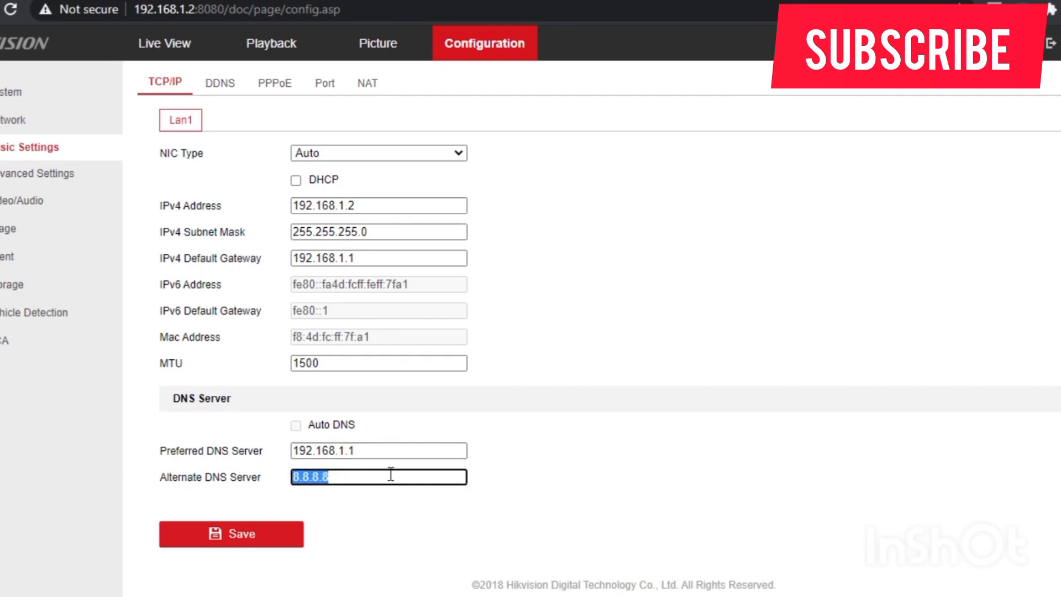
pyautogui.moveTo(230, 482)
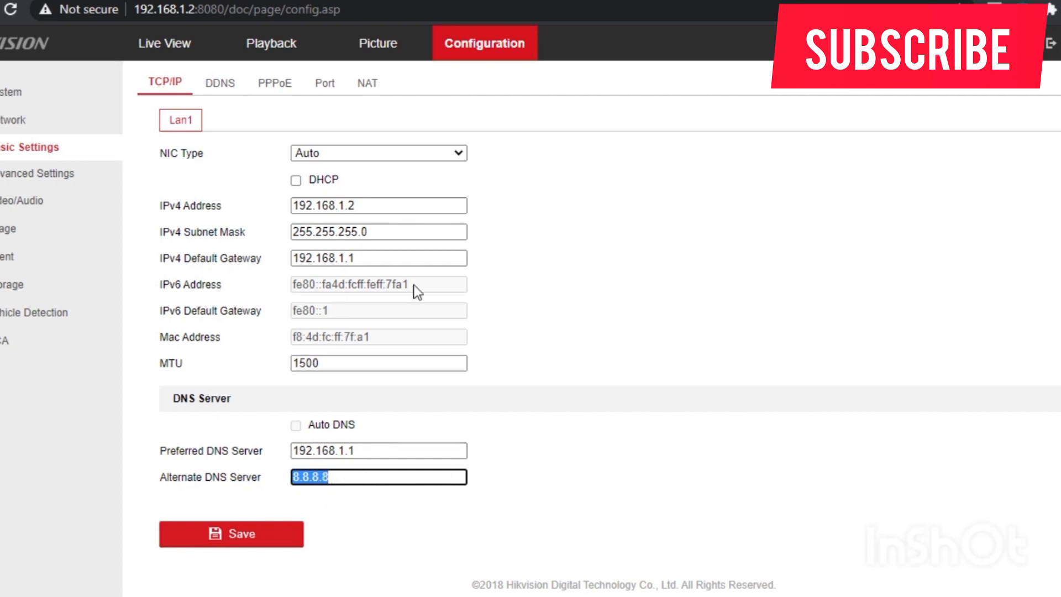
pyautogui.moveTo(604, 552)
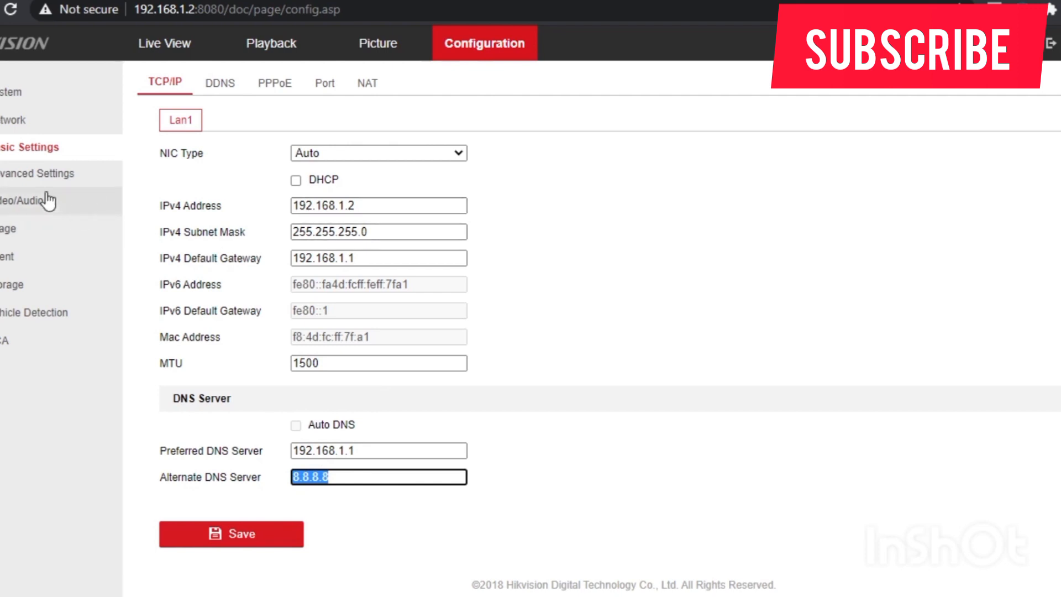
pyautogui.moveTo(44, 185)
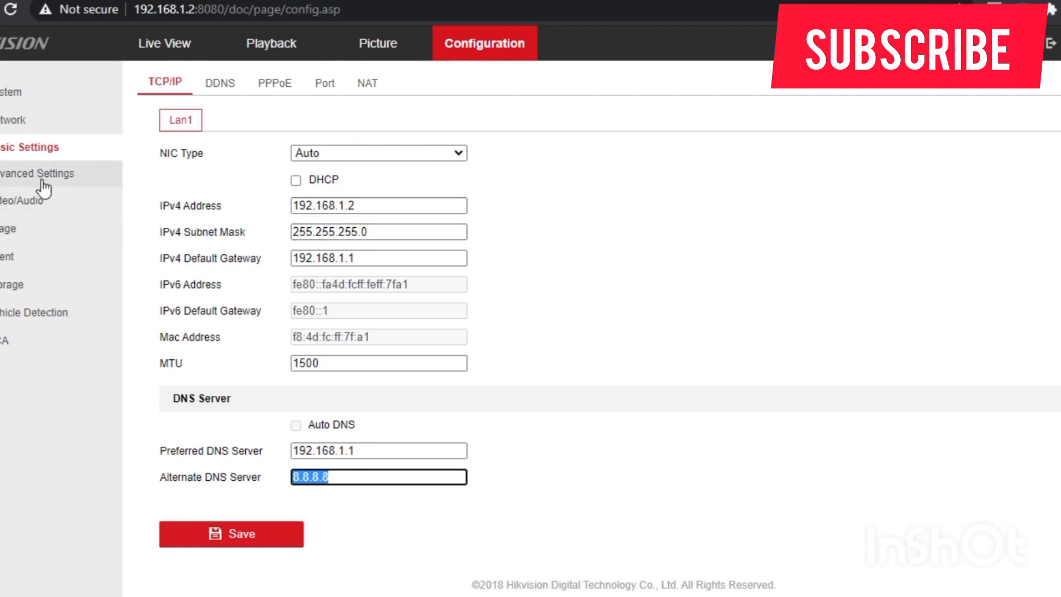
pyautogui.click(38, 173)
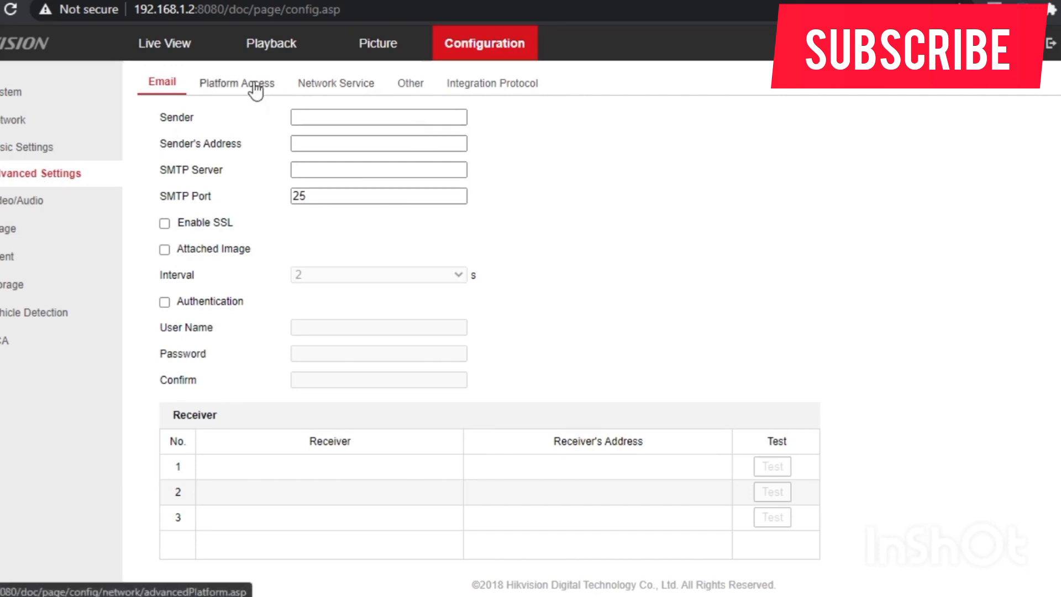
# Show Platform Access with Hik-Connect mode, still disabled and Offline
pyautogui.click(236, 82)
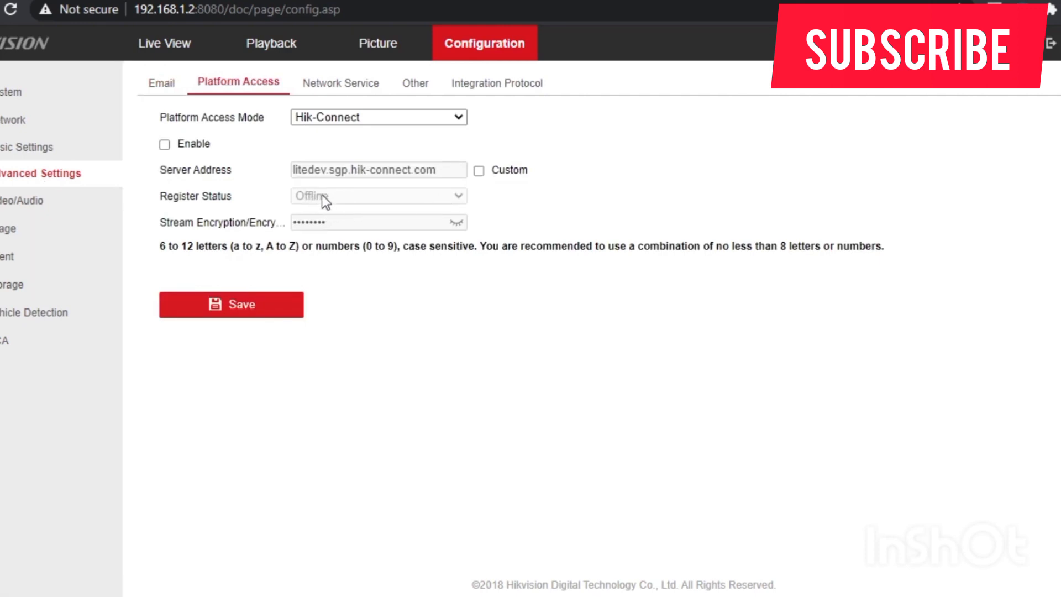
pyautogui.moveTo(336, 210)
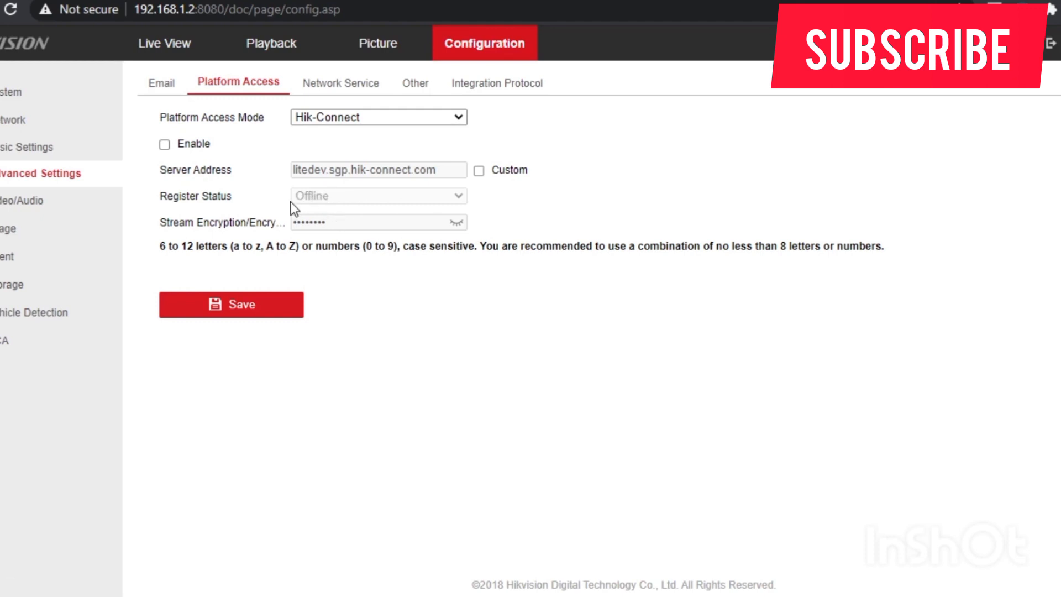
pyautogui.moveTo(323, 212)
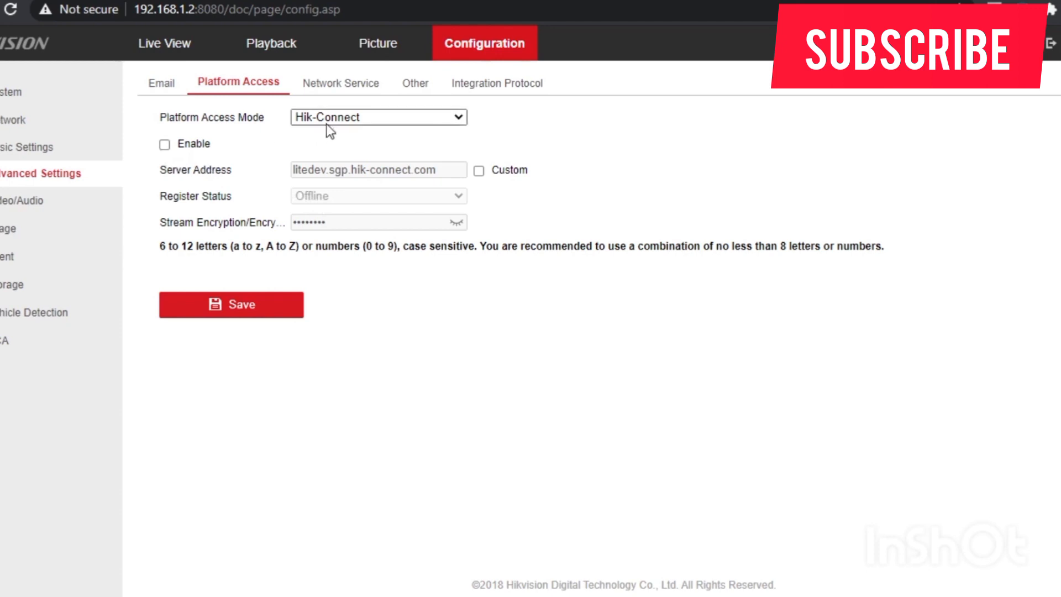
pyautogui.click(378, 117)
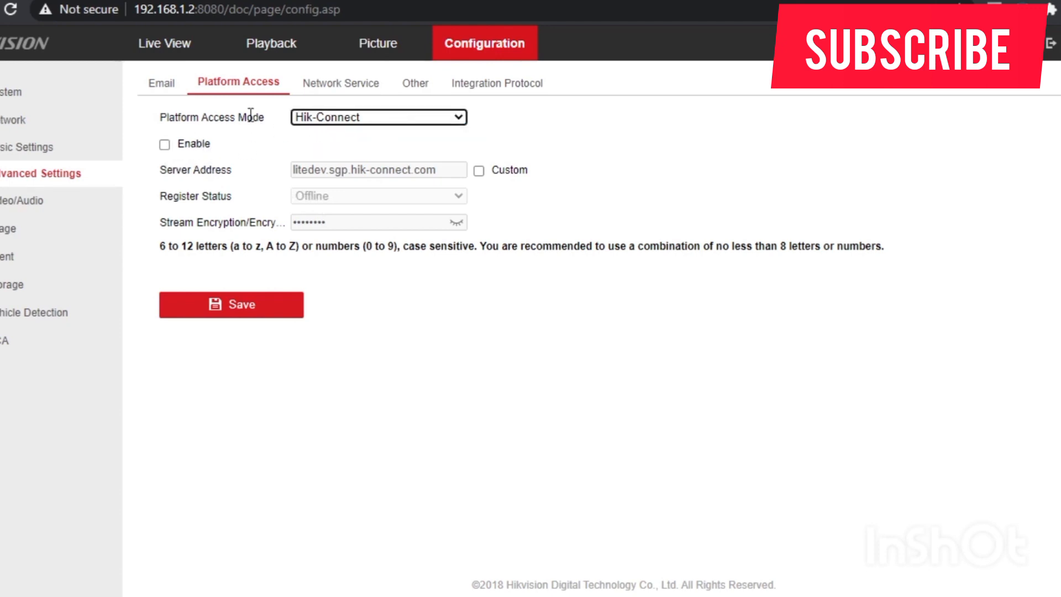
pyautogui.moveTo(179, 162)
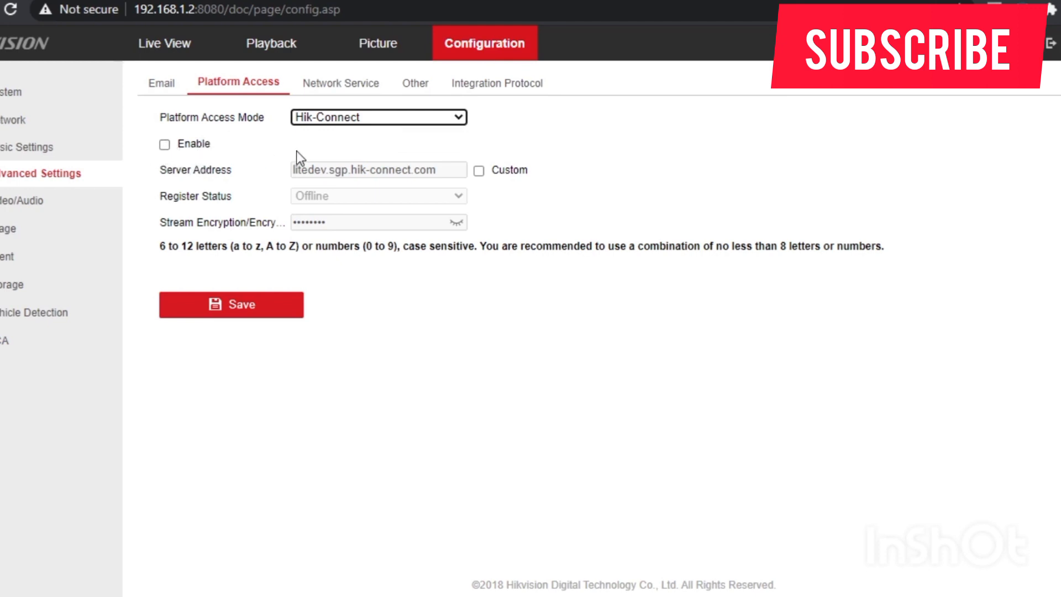
pyautogui.moveTo(194, 156)
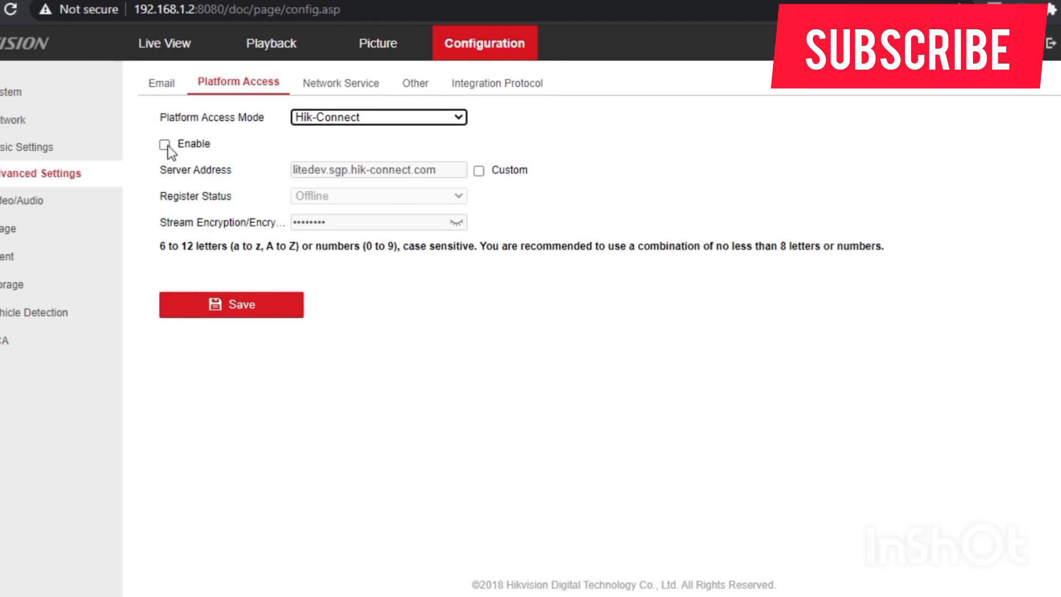
# Enable Hik-Connect, accept the verification code note, and save successfully
pyautogui.click(164, 144)
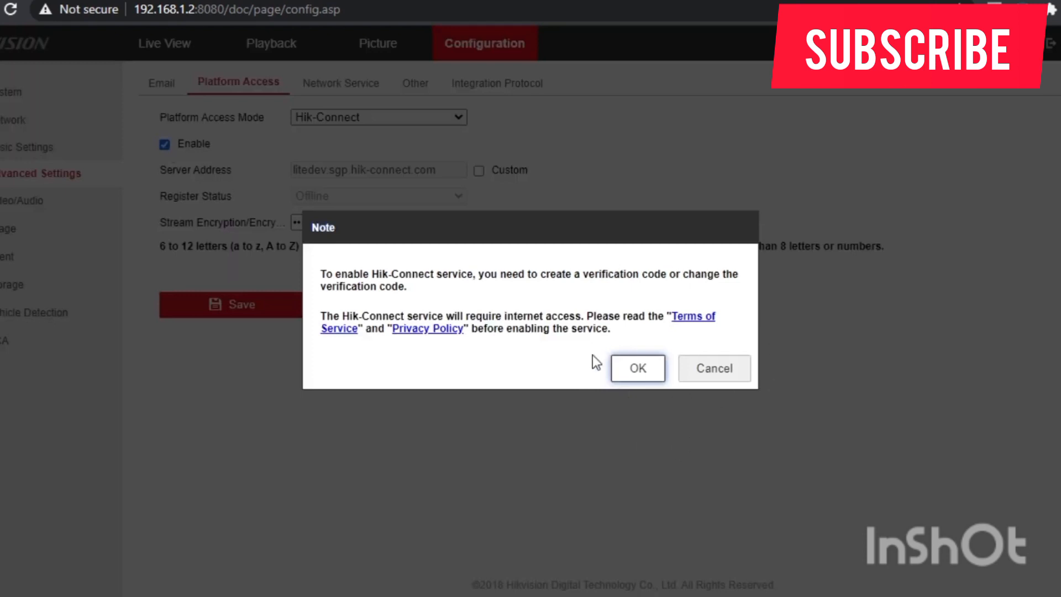
pyautogui.click(637, 368)
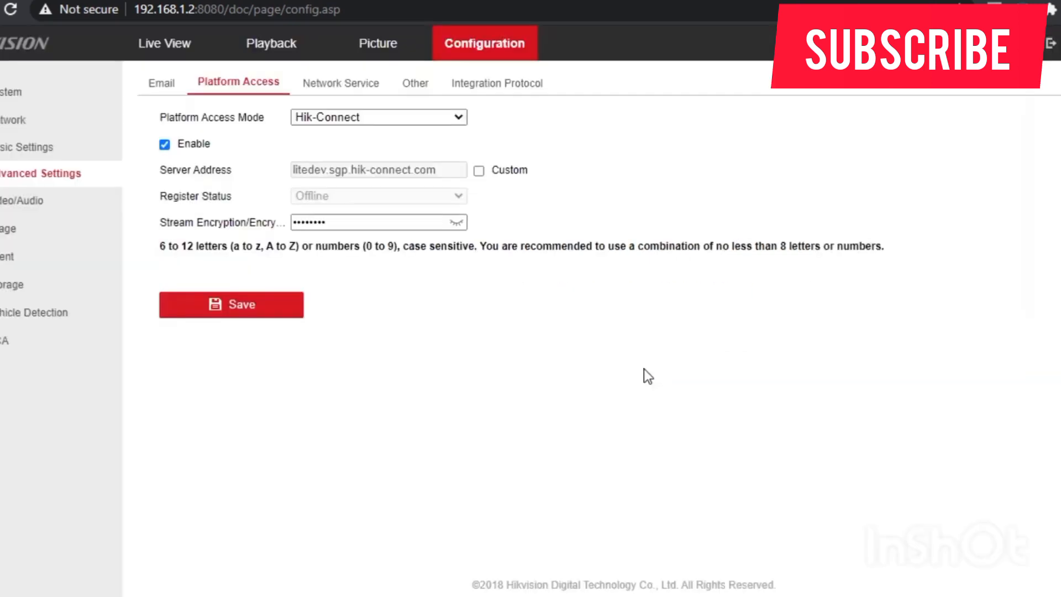
pyautogui.moveTo(36, 264)
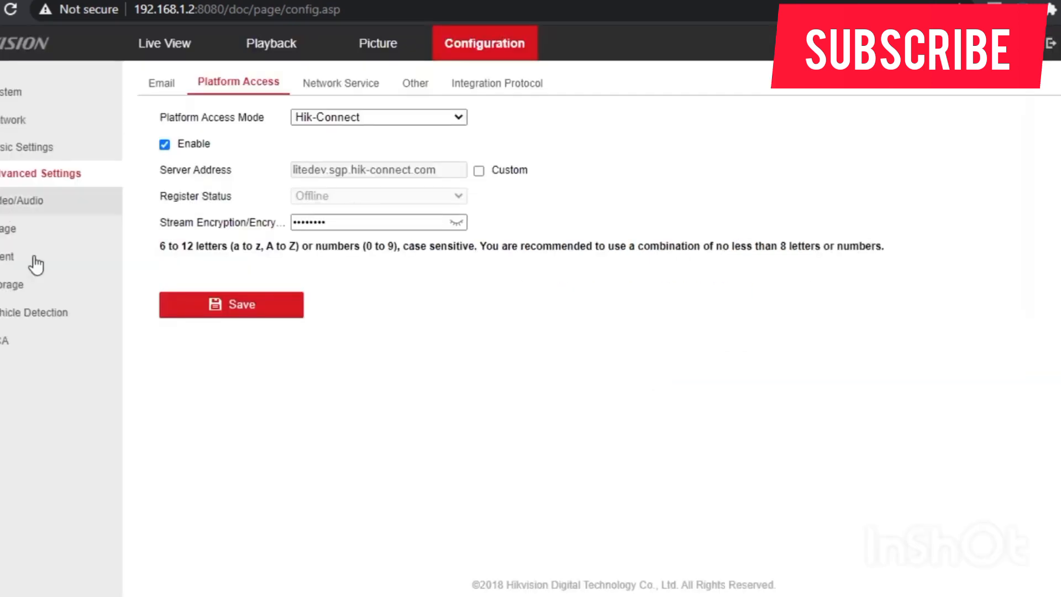
pyautogui.click(231, 305)
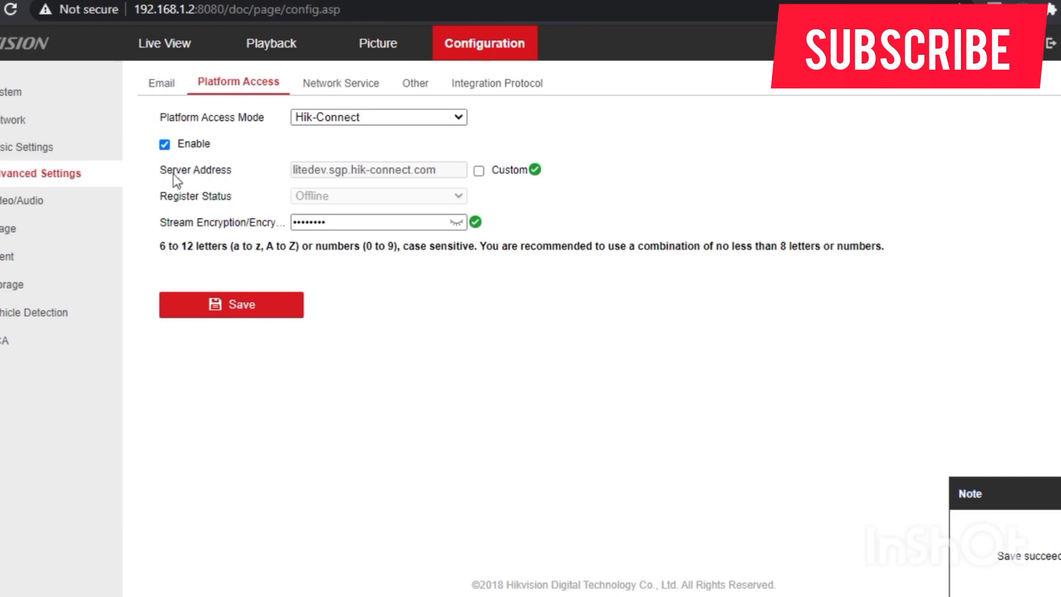
pyautogui.moveTo(12, 10)
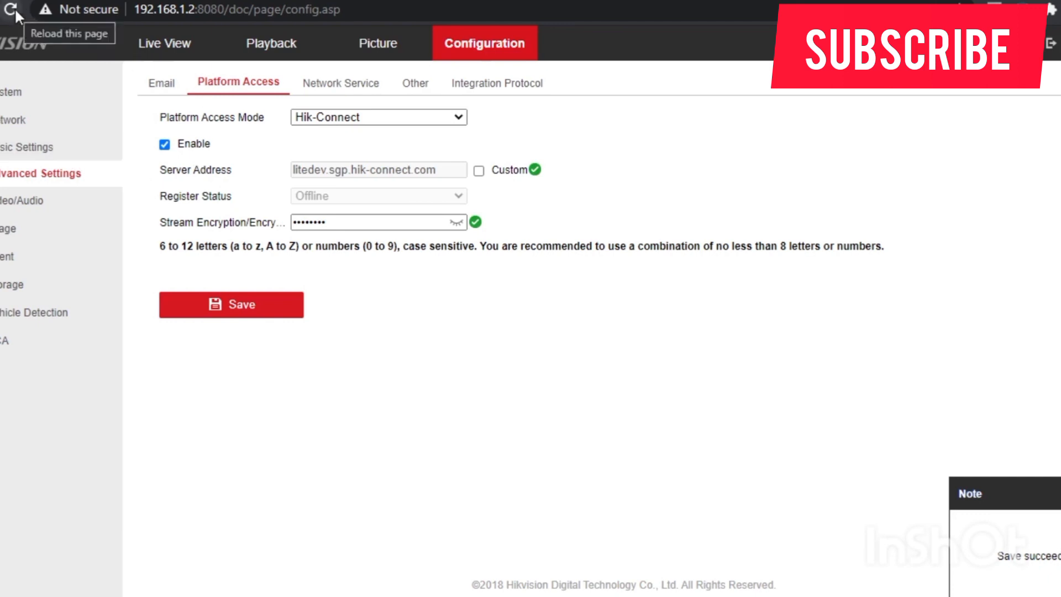
# Reload so Register Status reads Online, then save the platform access settings again
pyautogui.click(12, 10)
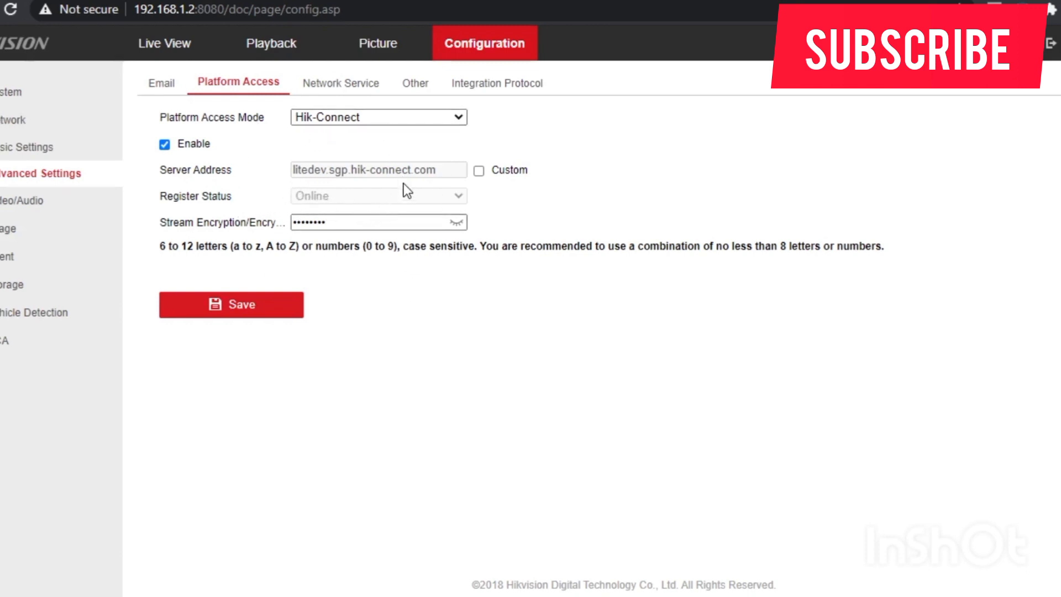
pyautogui.moveTo(269, 296)
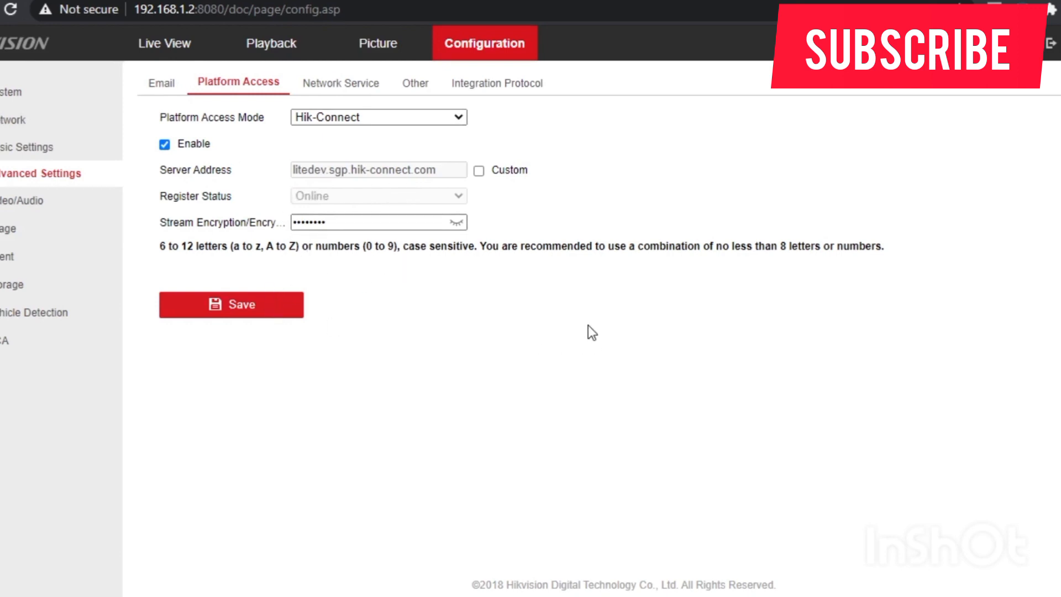
pyautogui.moveTo(401, 343)
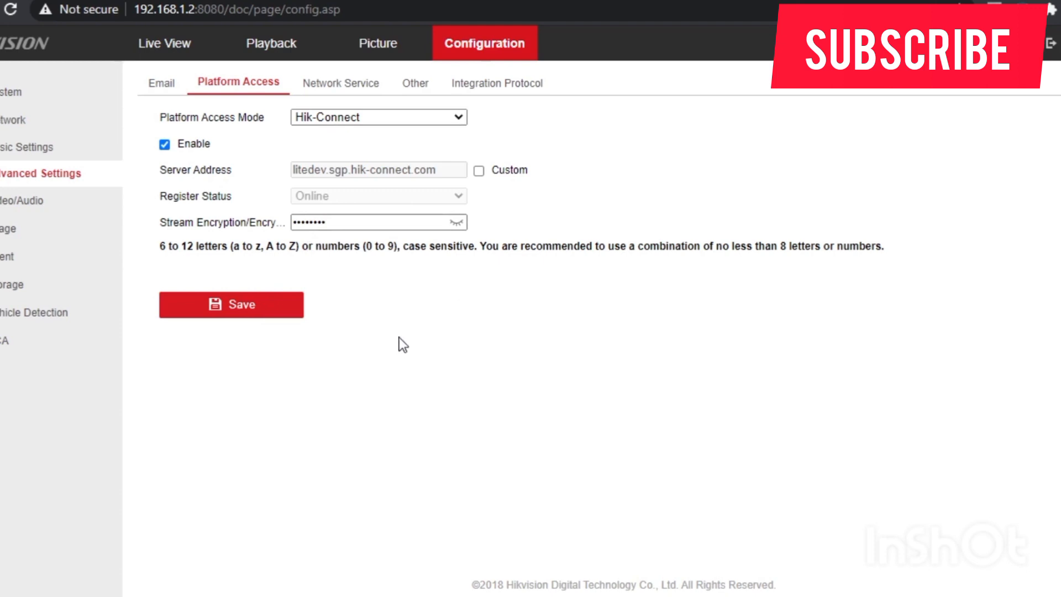
pyautogui.moveTo(389, 400)
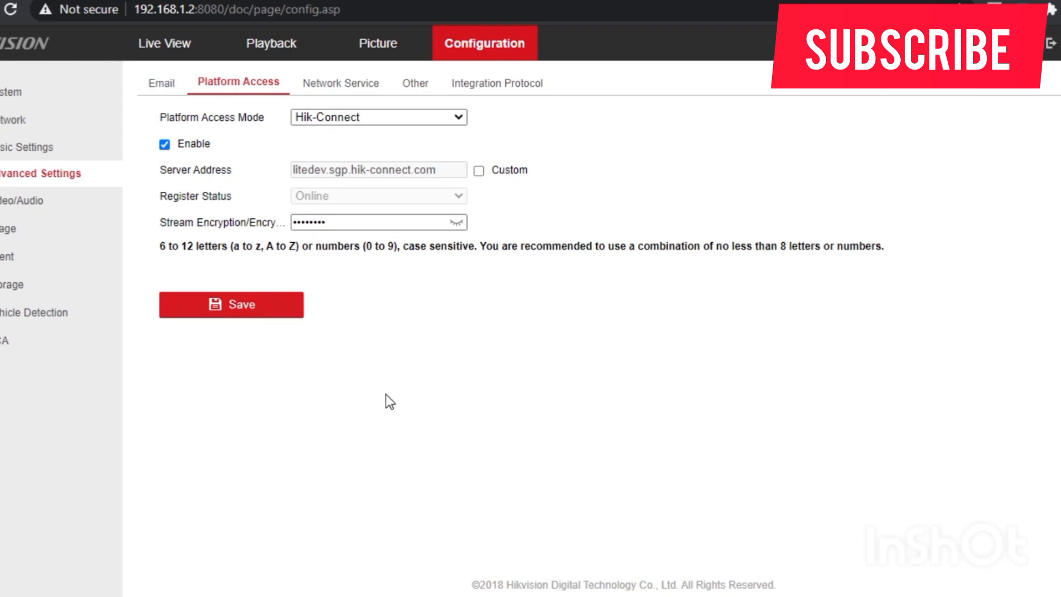
pyautogui.click(231, 305)
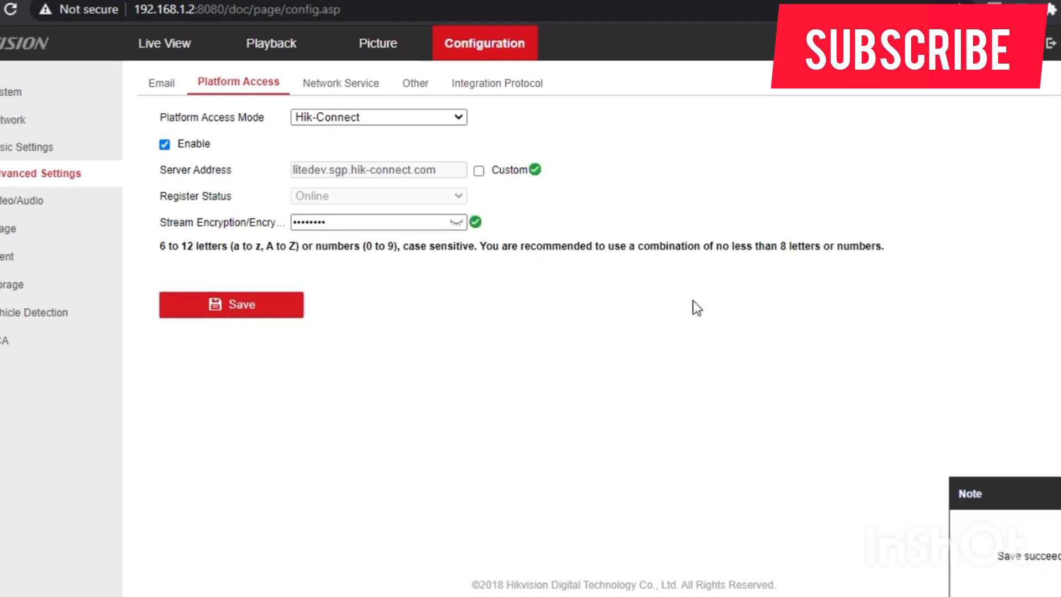
pyautogui.moveTo(628, 338)
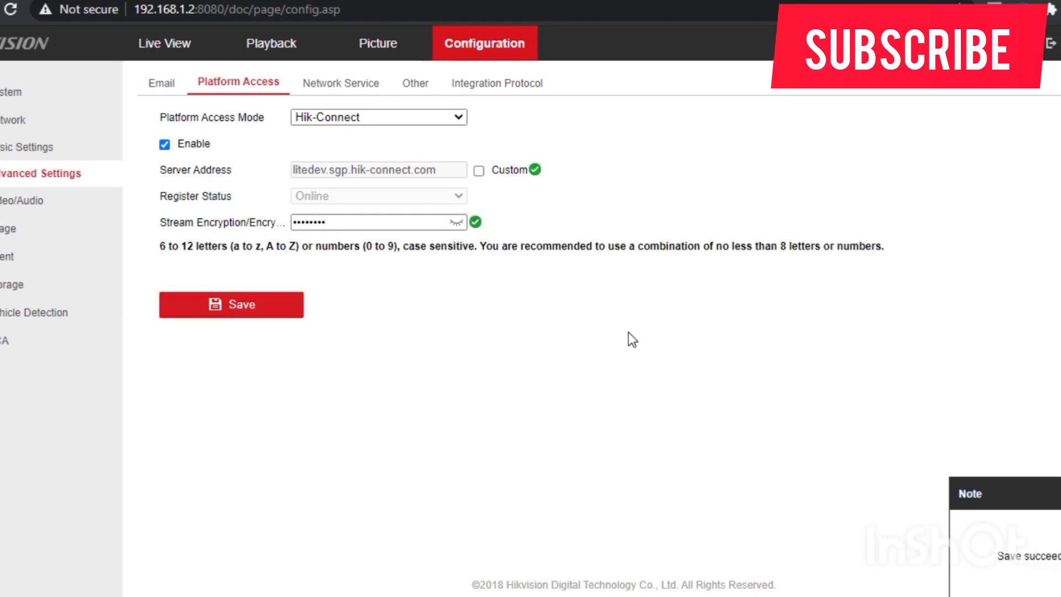